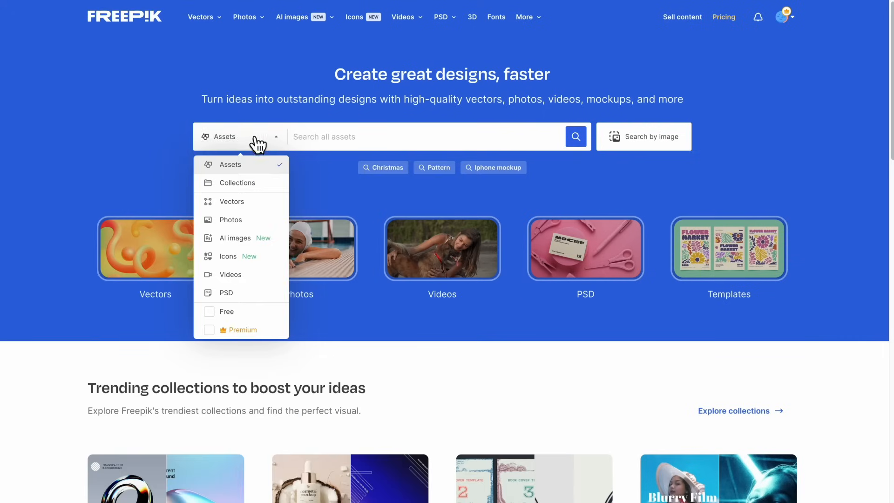
Filter Freepik results to Videos, preview a light-pose clip and browse glitch-effect results
left_click(230, 274)
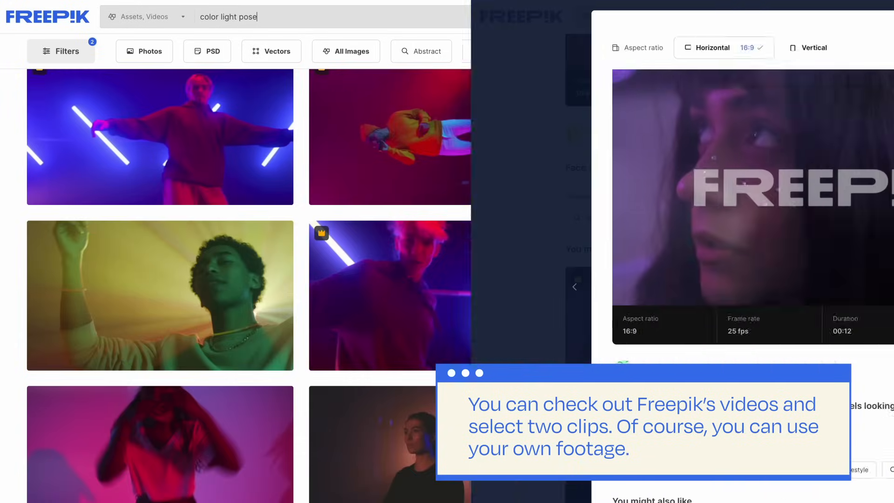
left_click(725, 89)
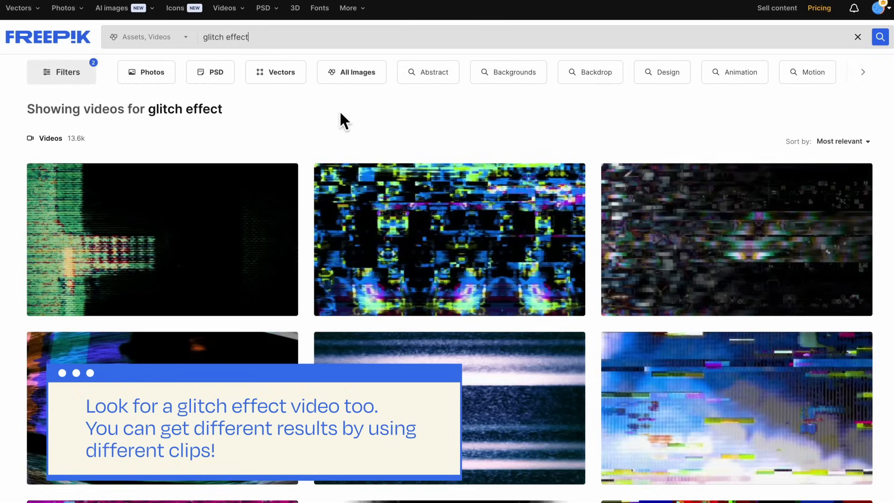
scroll("down", 3)
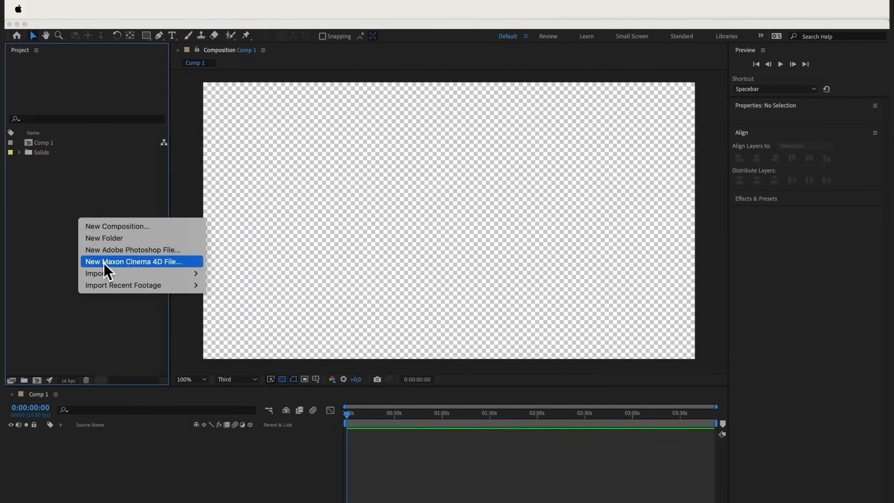
Import the two face clips and the glitch footage into the project
left_click(96, 273)
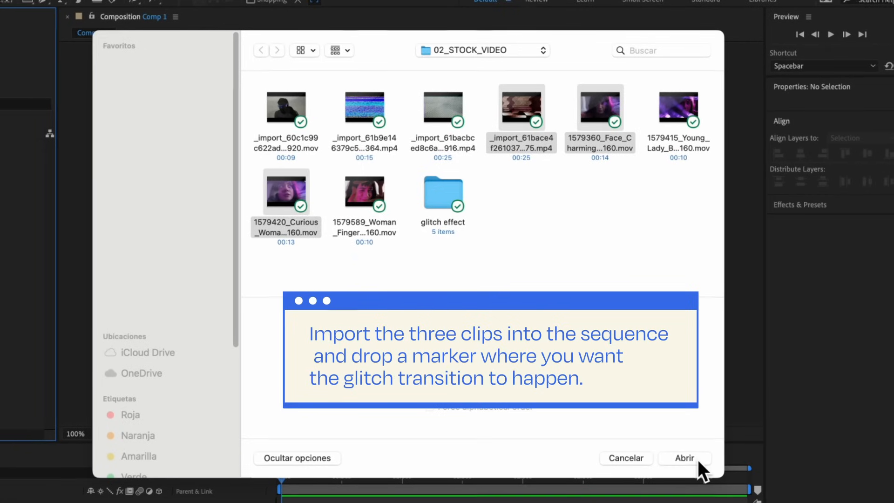
left_click(684, 458)
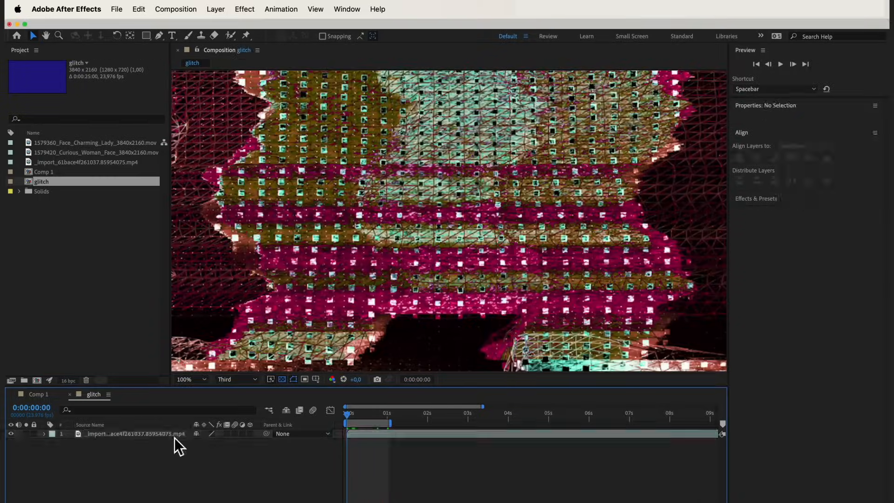
Adjust Lumetri Color on the glitch layer to contrast 79, shadows −45 and whites 108
left_click(245, 9)
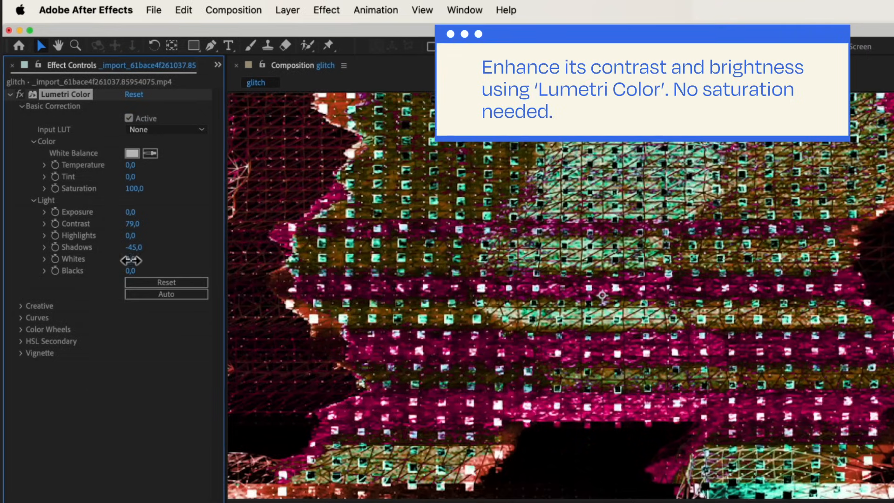
left_click_drag(131, 259, 154, 280)
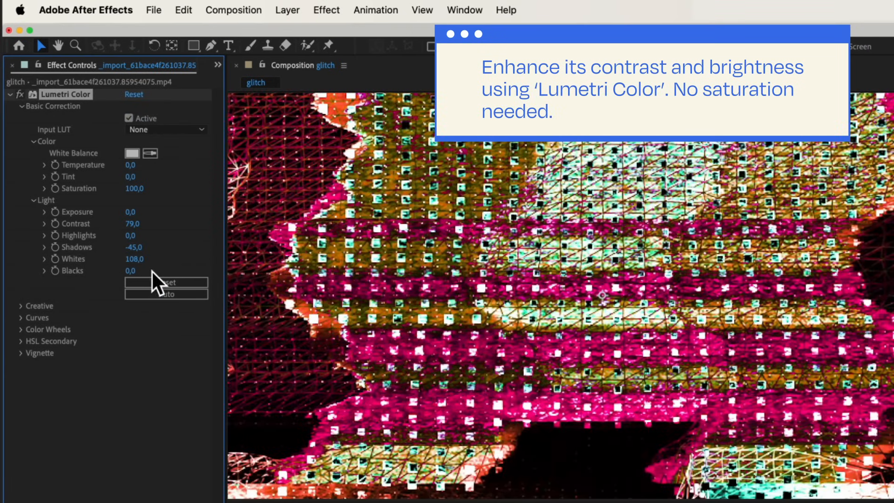
left_click_drag(134, 188, 102, 188)
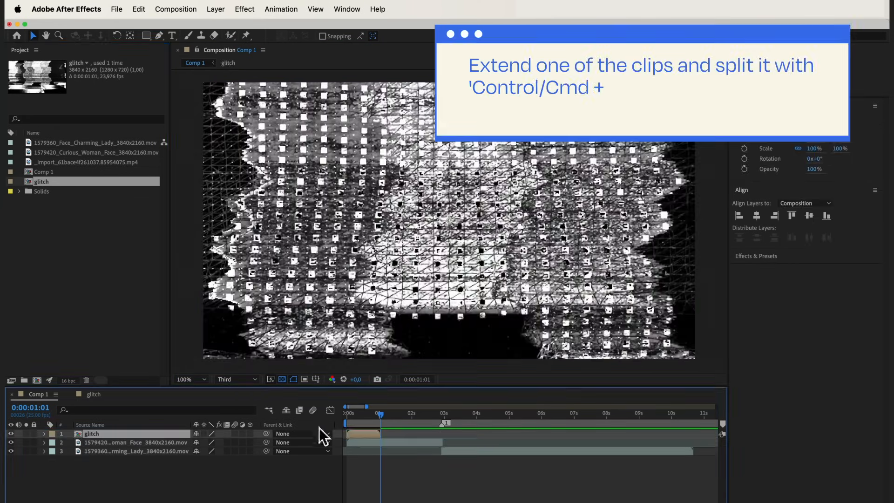
Split the extended face clip at the current time with Cmd+Shift+D
key("cmd+shift+d")
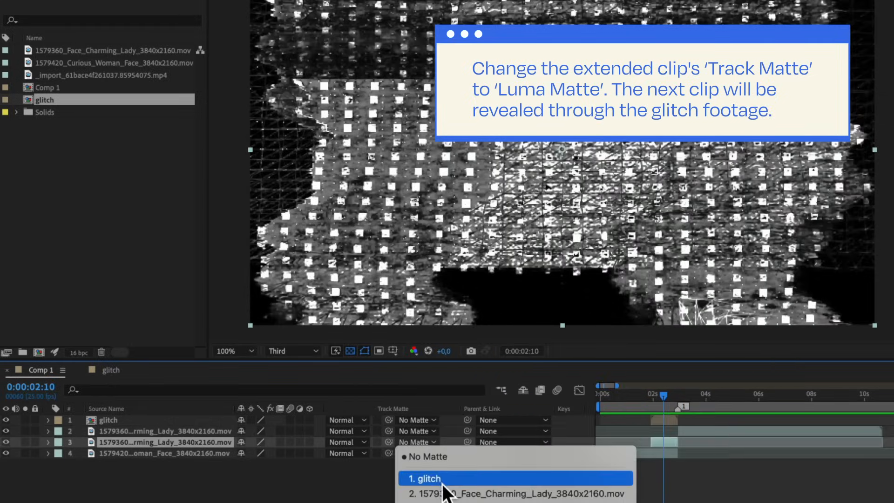
Set the split clip's Track Matte to '1. glitch' and scrub through the transition to check it
left_click(425, 479)
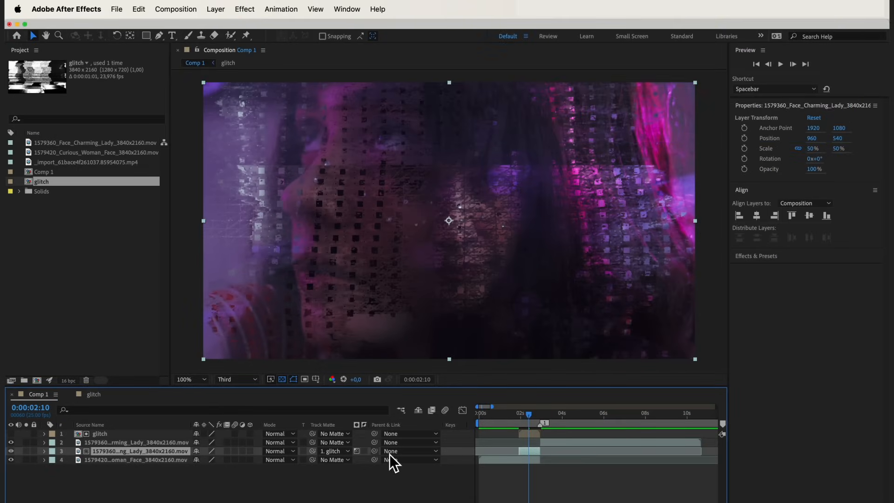
left_click_drag(527, 413, 542, 412)
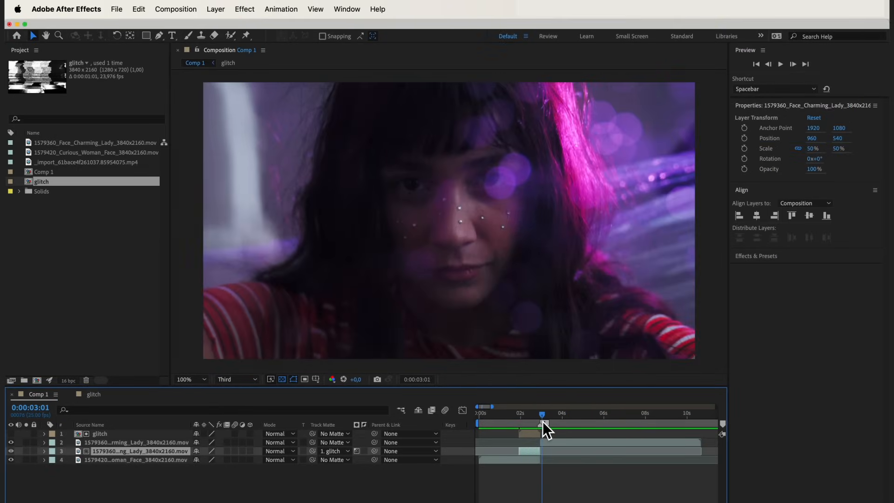
left_click_drag(542, 425, 530, 425)
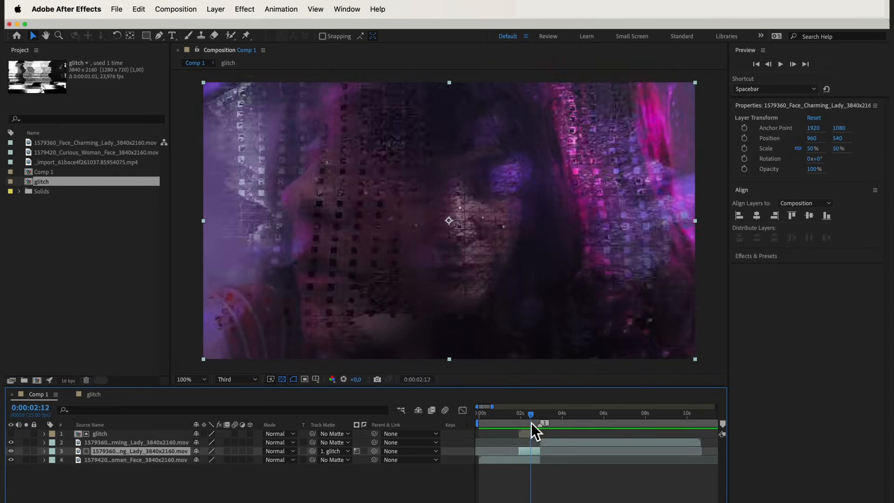
left_click_drag(531, 413, 520, 414)
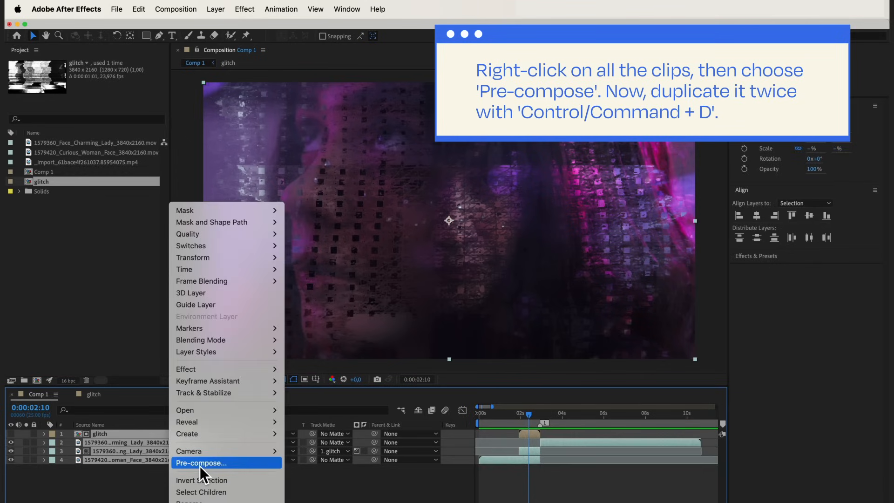
Pre-compose all Comp 1 layers into one nested glitch composition and duplicate it
left_click(201, 463)
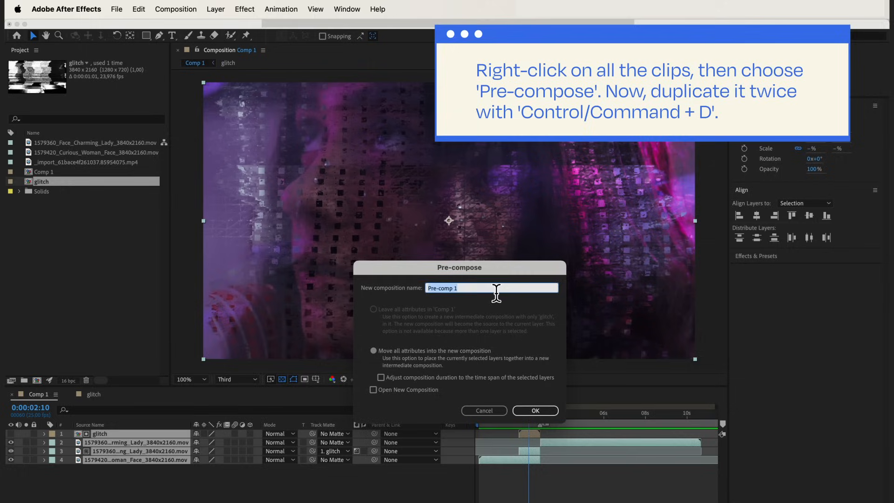
left_click(535, 410)
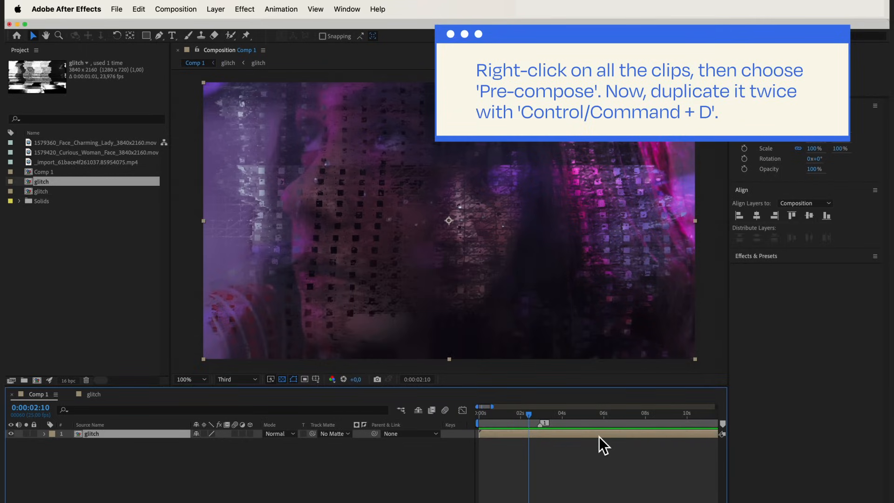
key("cmd+d")
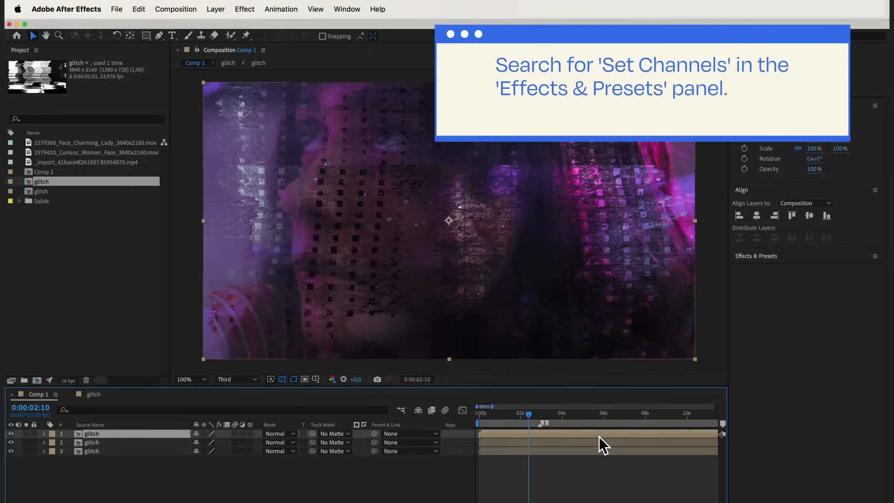
Apply Set Channels to a glitch copy and turn off channels so it passes a single colour
type("set channels")
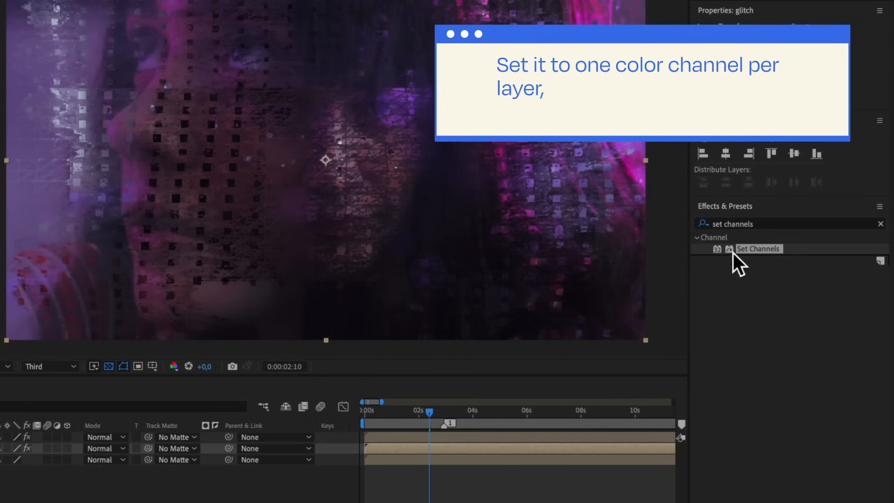
double_click(758, 249)
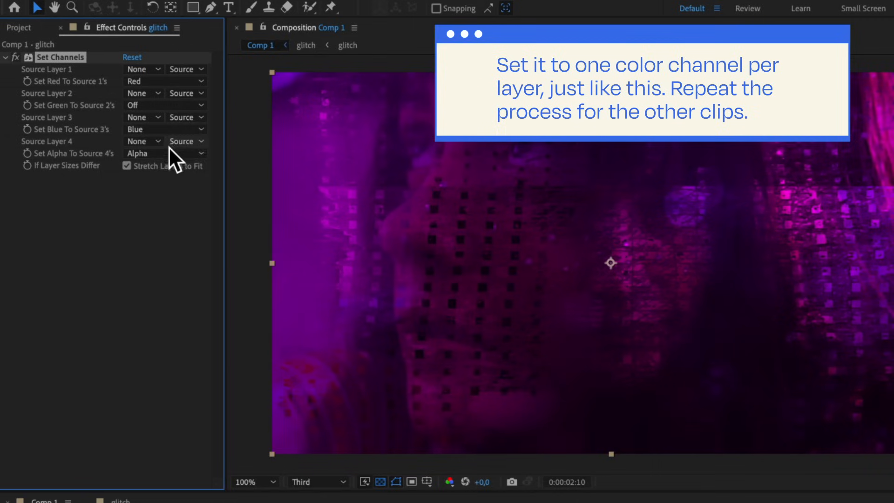
left_click(165, 128)
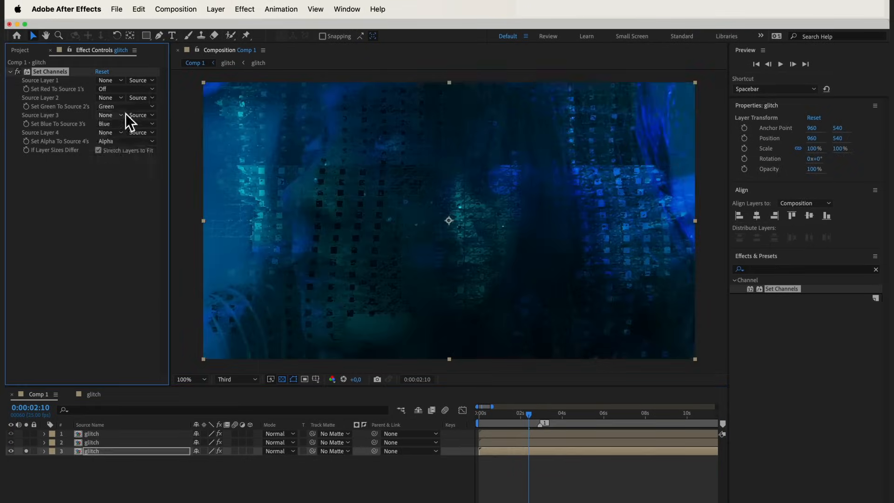
left_click(110, 106)
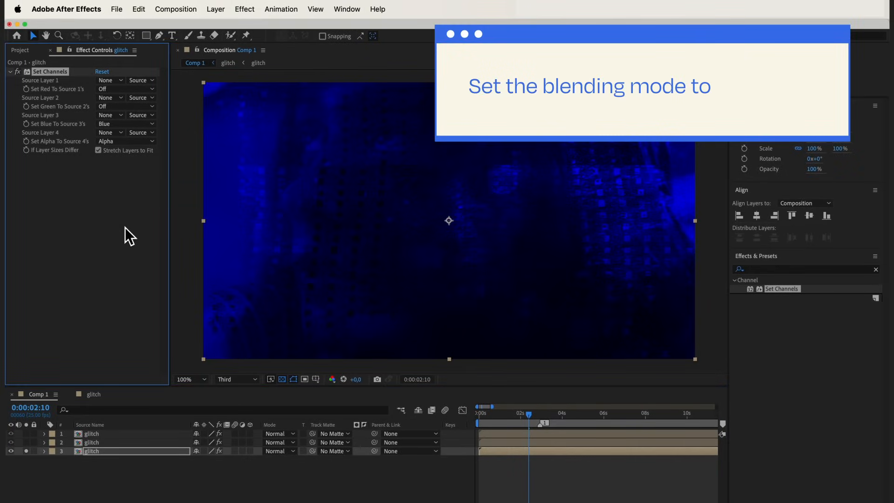